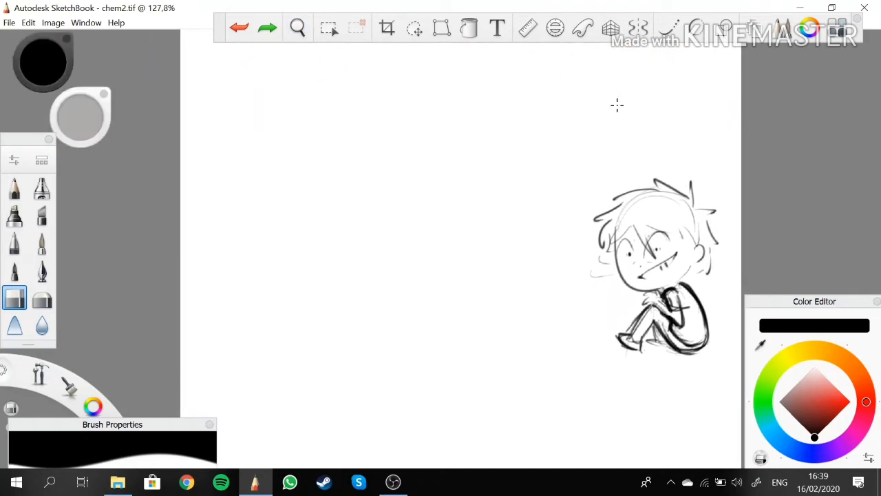
# Step: With a pen brush, letter "Minamata disease" beside the figure and start "195" under an arrow
pyautogui.click(41, 243)
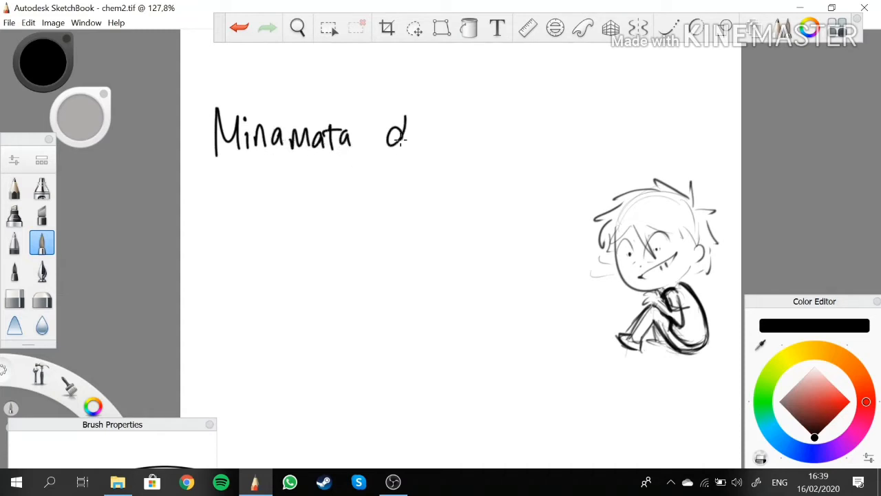
pyautogui.moveTo(406, 131); pyautogui.dragTo(496, 135)
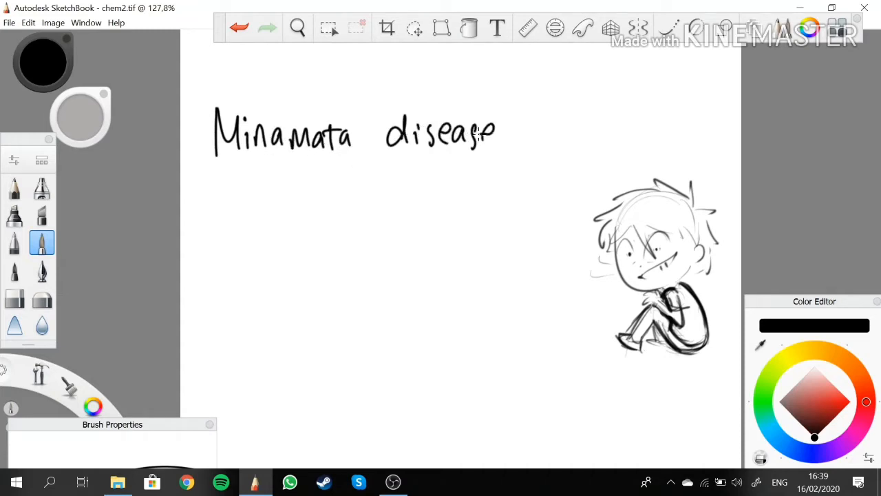
pyautogui.moveTo(195, 172); pyautogui.dragTo(220, 192)
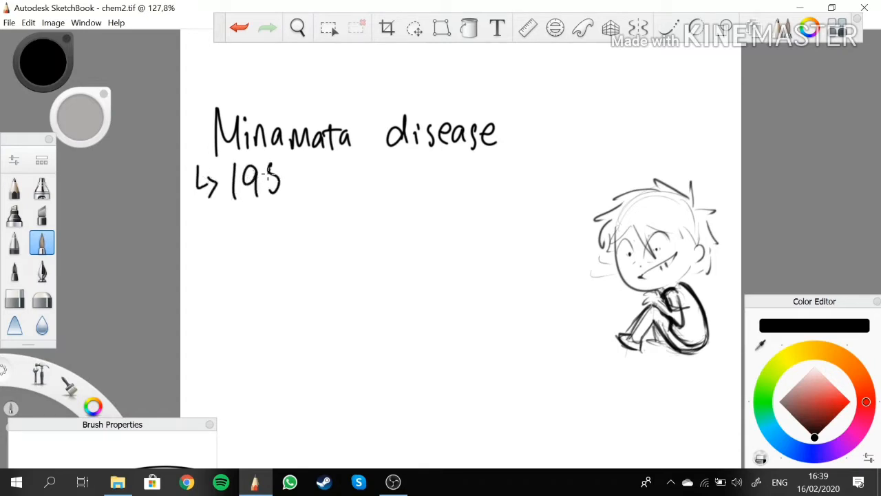
# Step: Write arrow notes: 1956, the affected count, 900 died, and Hg for mercury
pyautogui.moveTo(276, 179); pyautogui.dragTo(234, 234)
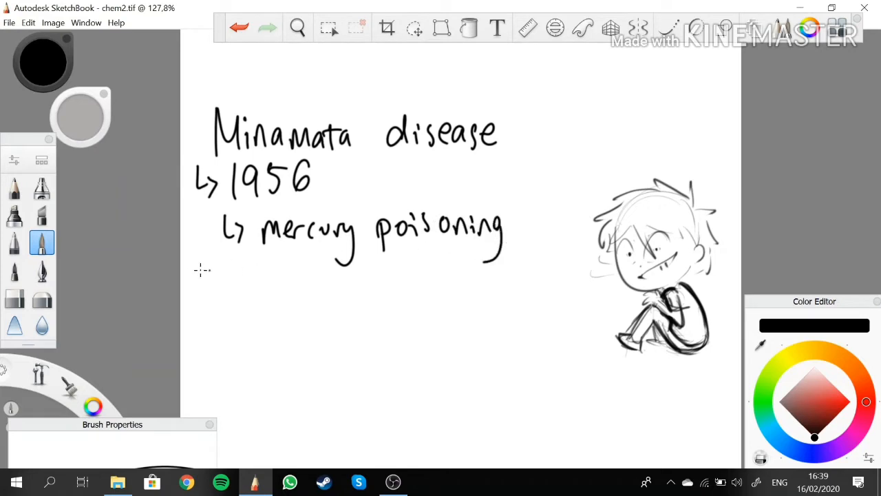
pyautogui.moveTo(200, 276); pyautogui.dragTo(248, 290)
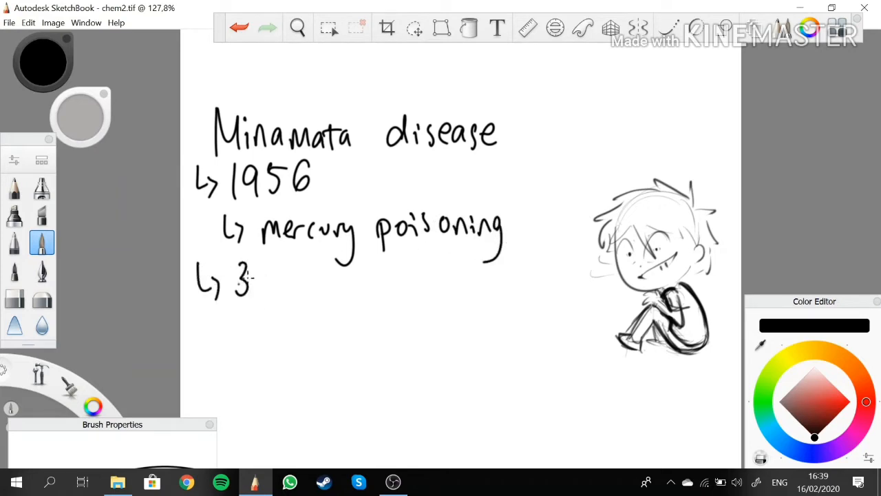
pyautogui.moveTo(250, 283); pyautogui.dragTo(296, 282)
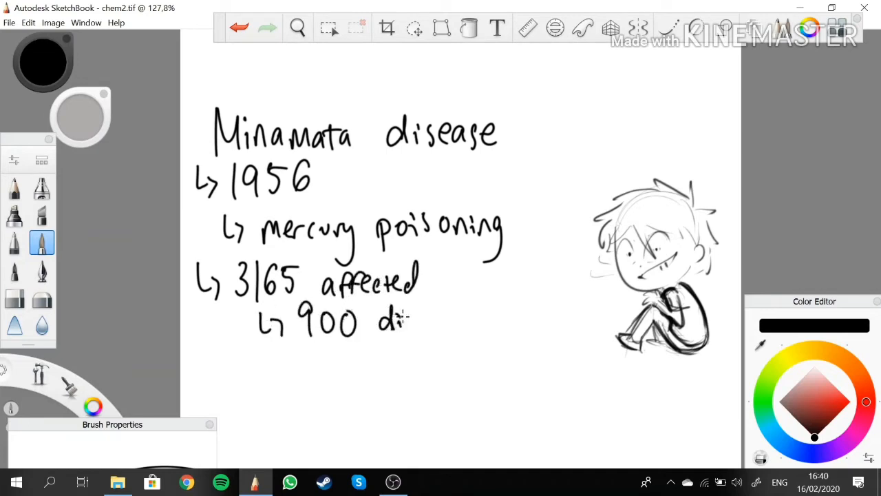
pyautogui.moveTo(406, 320); pyautogui.dragTo(444, 320)
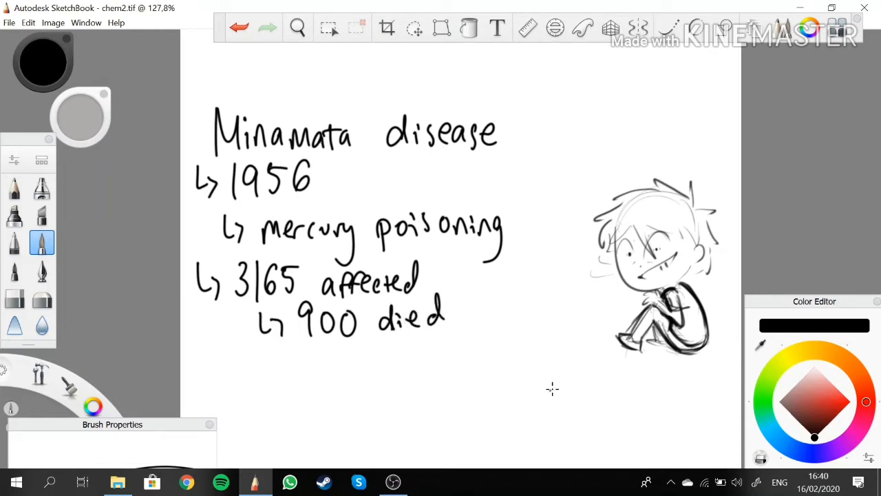
pyautogui.moveTo(278, 267)
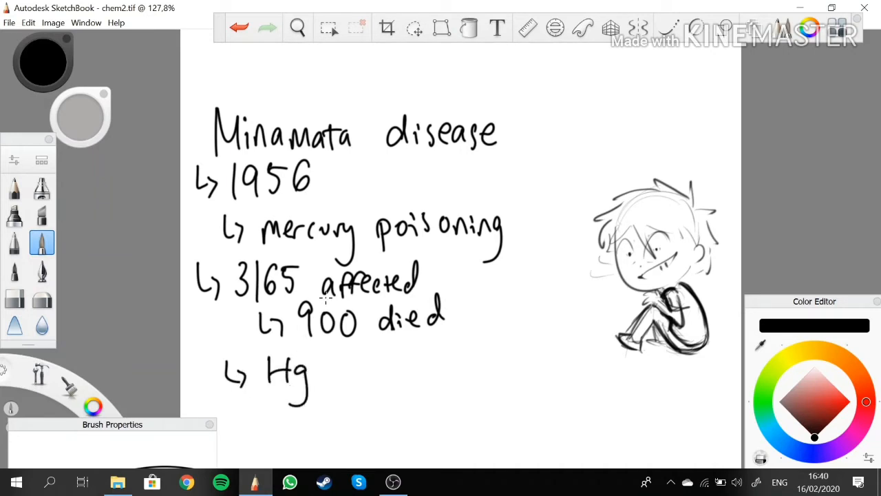
pyautogui.moveTo(259, 249); pyautogui.dragTo(488, 264)
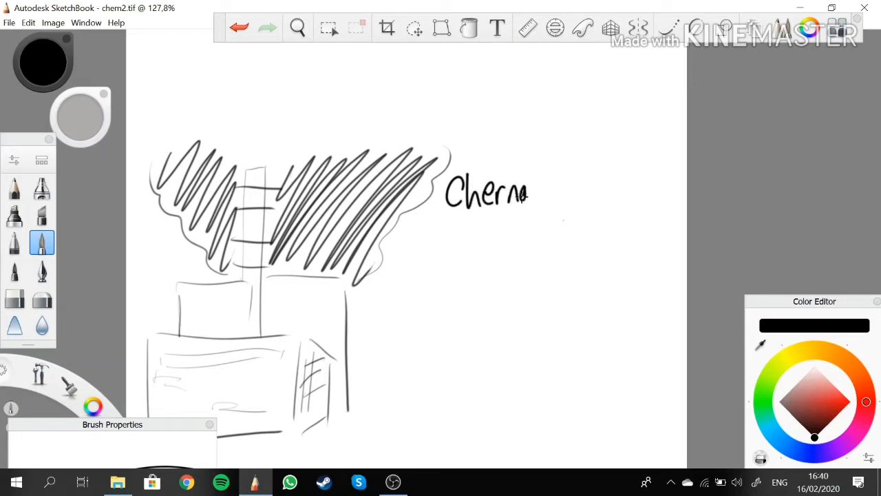
# Step: Letter "Chernobyl disaster" beside the reactor with a 1986 note beneath it
pyautogui.moveTo(531, 193); pyautogui.dragTo(606, 193)
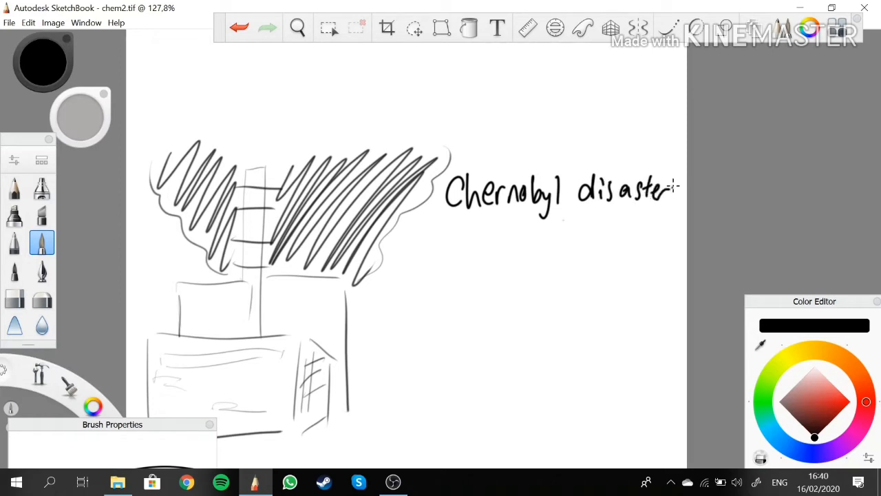
pyautogui.moveTo(448, 245); pyautogui.dragTo(507, 237)
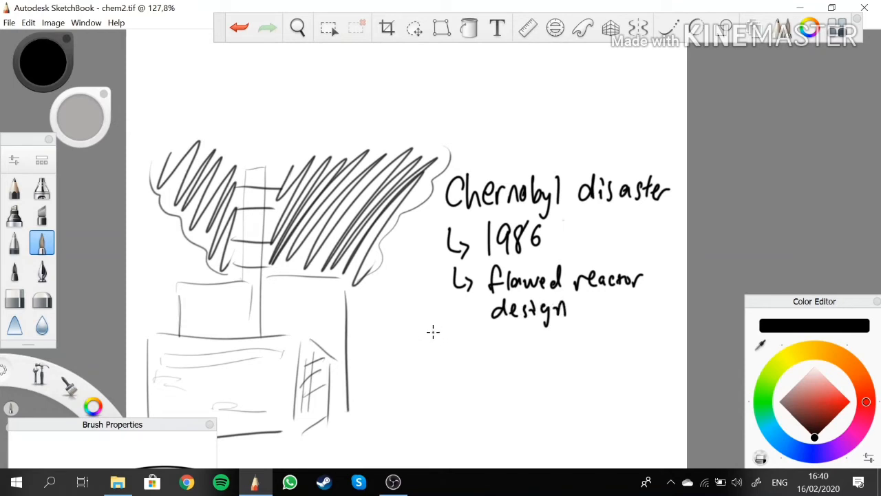
# Step: Write the note "3.5 million affected, 54 short term" under the reactor design line
pyautogui.moveTo(430, 337); pyautogui.dragTo(457, 356)
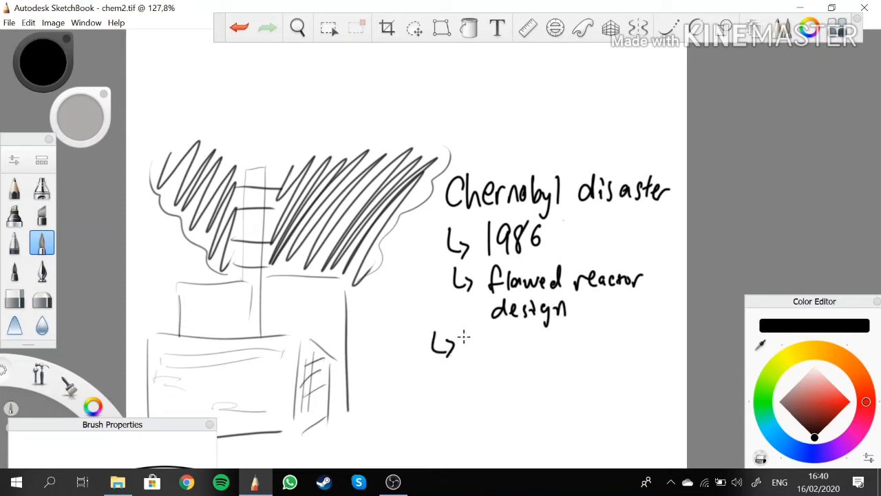
pyautogui.moveTo(468, 348); pyautogui.dragTo(537, 347)
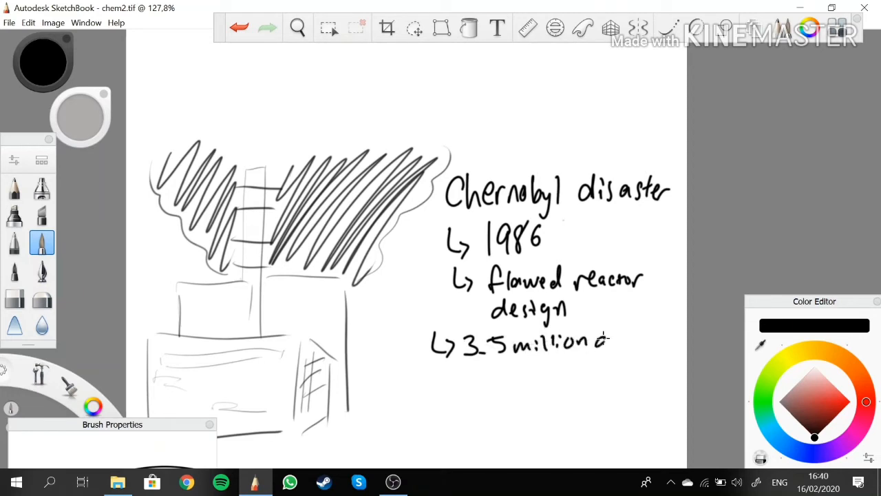
pyautogui.moveTo(613, 339); pyautogui.dragTo(675, 343)
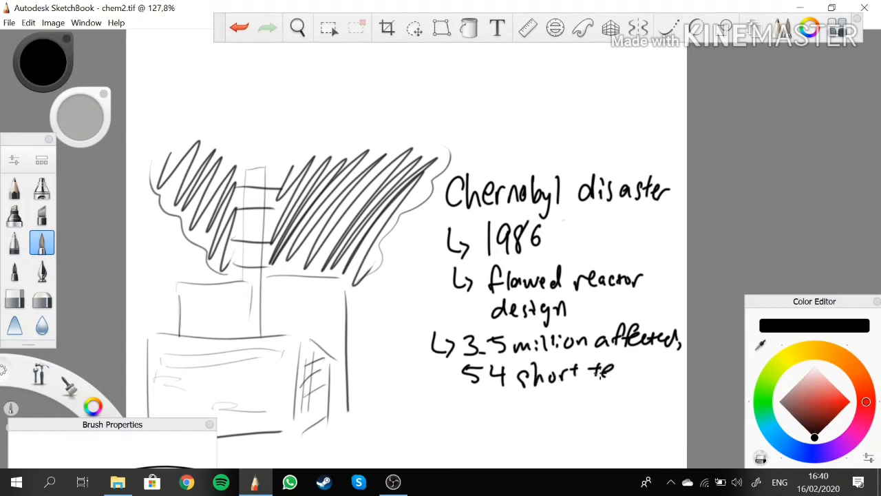
pyautogui.moveTo(524, 372); pyautogui.dragTo(517, 402)
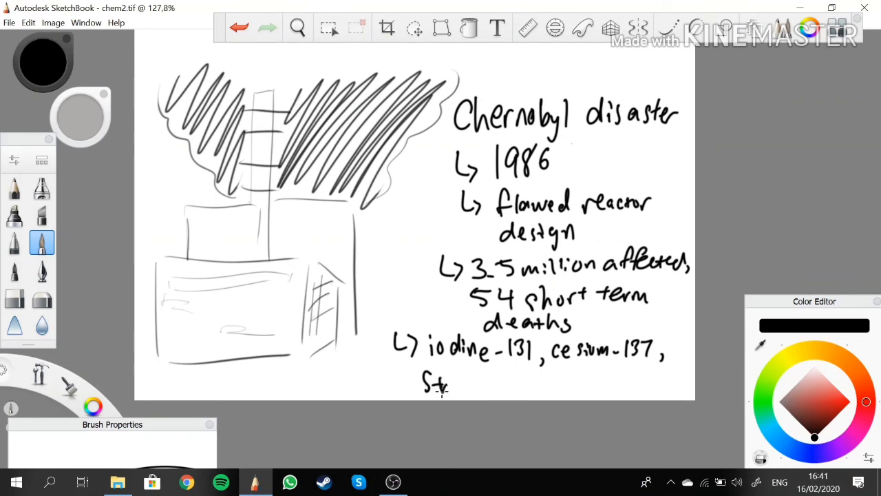
# Step: Finish "Strontium" in the iodine-131, cesium-137 isotope list
pyautogui.moveTo(448, 384); pyautogui.dragTo(512, 383)
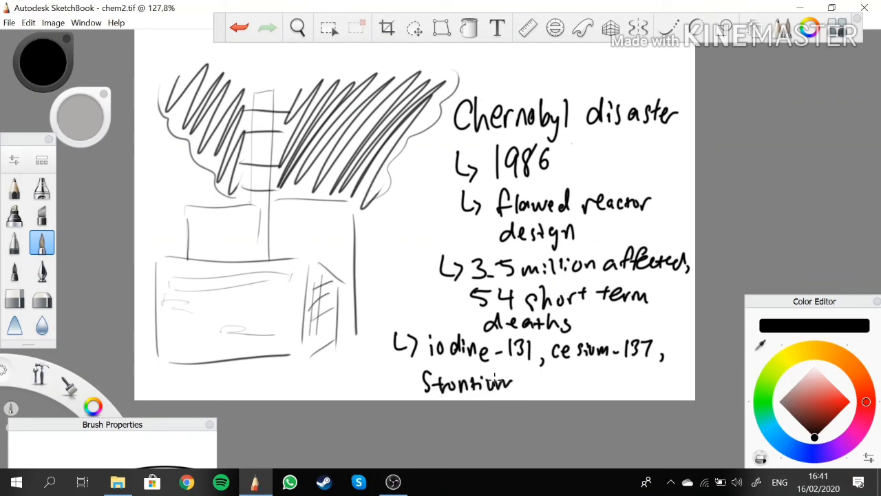